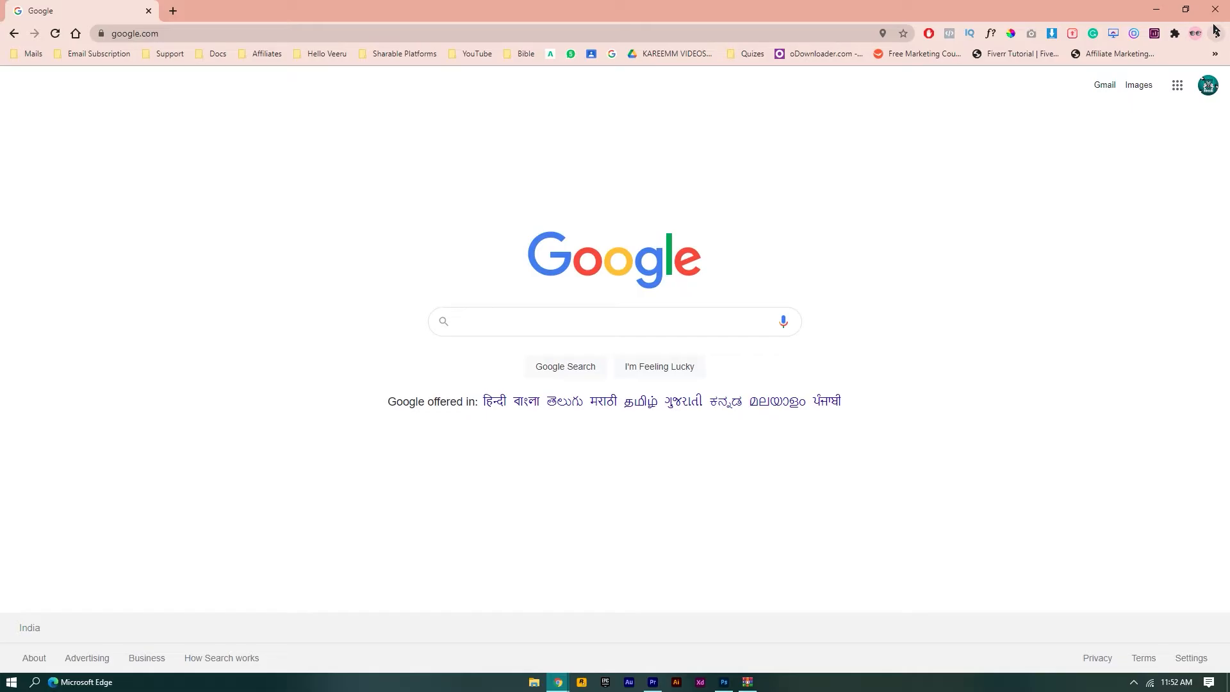
Step: Run a Google search for 'youtube' to bring up the results page
{"action": "type", "text": "yo"}
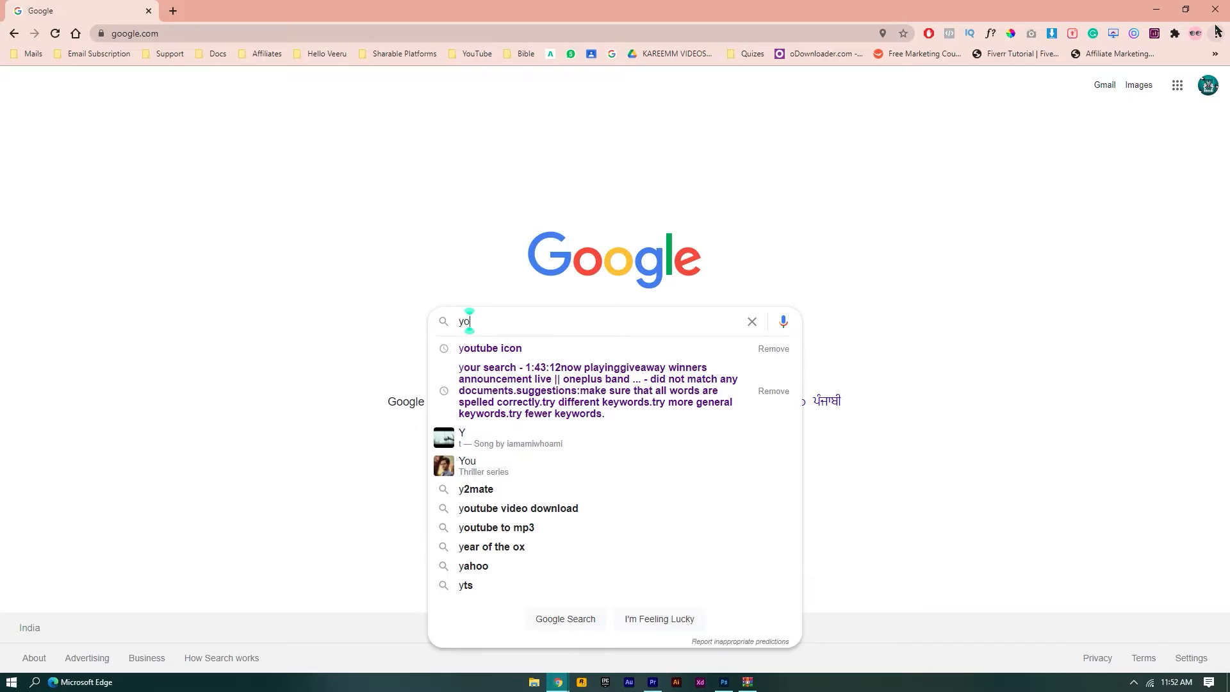
{"action": "left_click", "coordinate": [516, 507]}
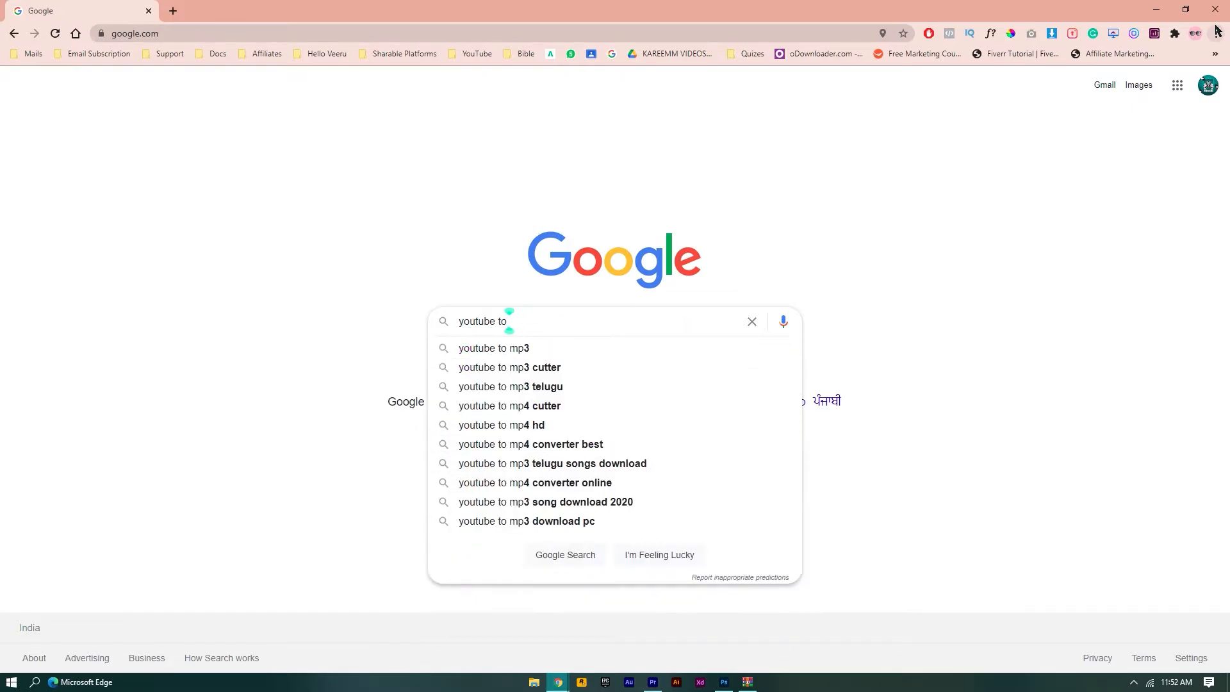
{"action": "key", "text": "Return"}
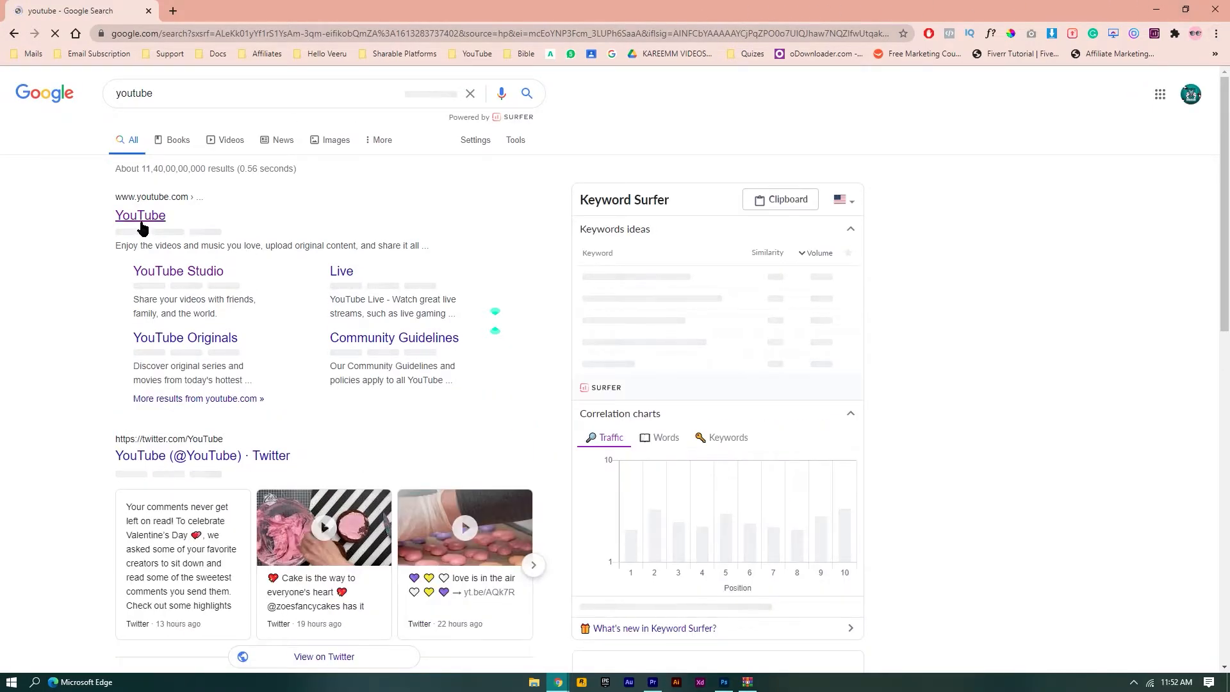
Step: Go to YouTube from the top result and show the Watch history page
{"action": "left_click", "coordinate": [141, 215]}
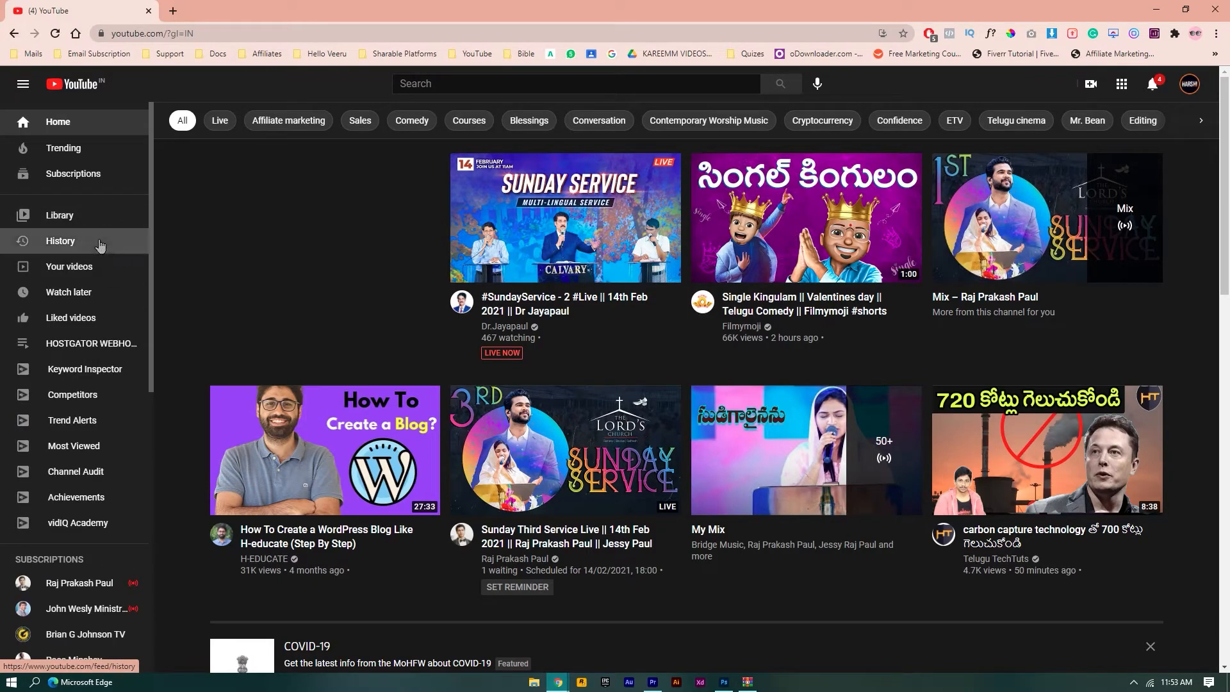
{"action": "left_click", "coordinate": [60, 241]}
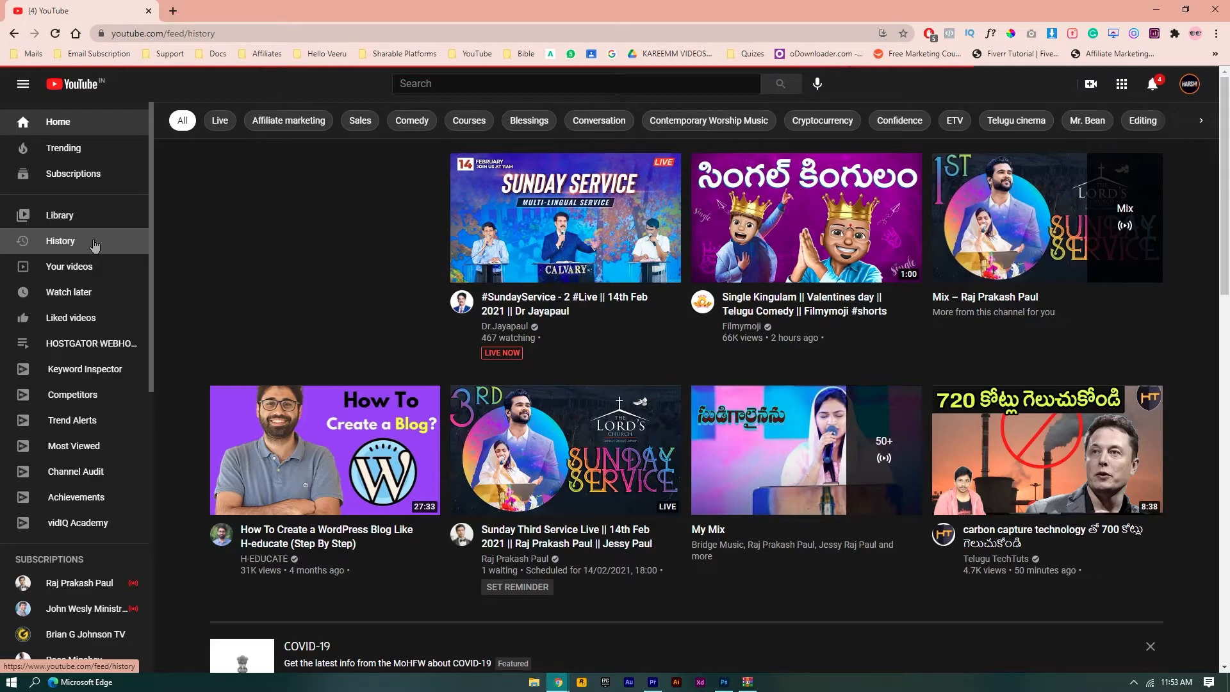
{"action": "left_click", "coordinate": [60, 241]}
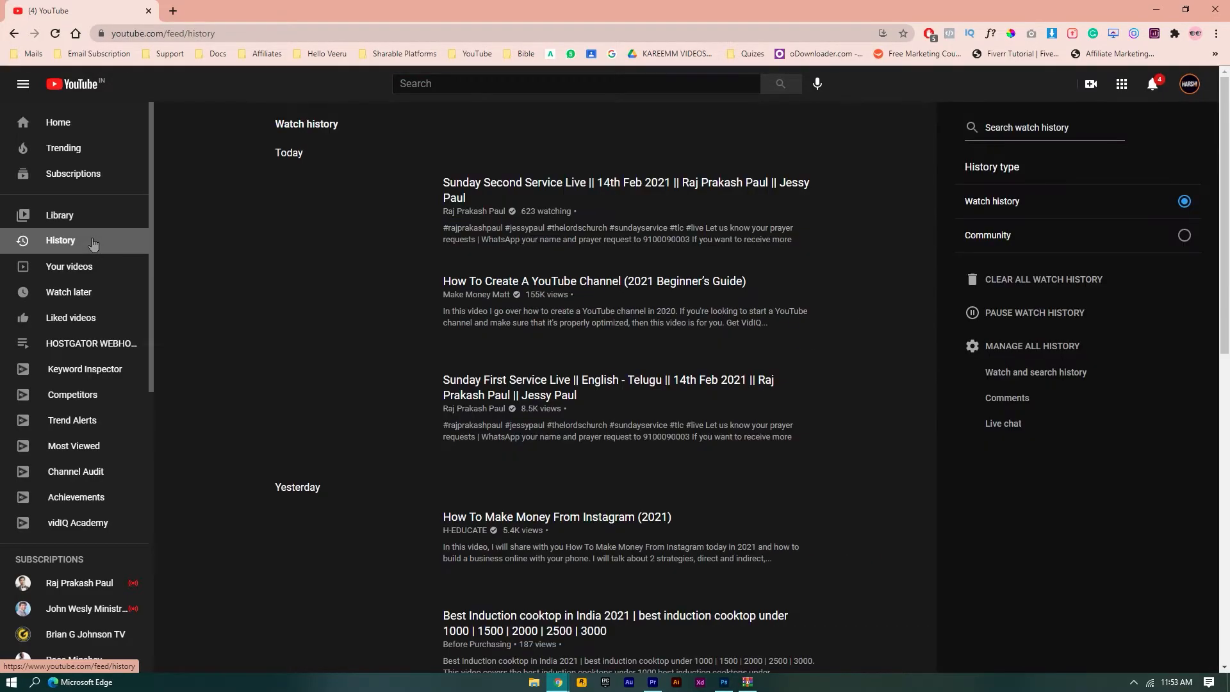